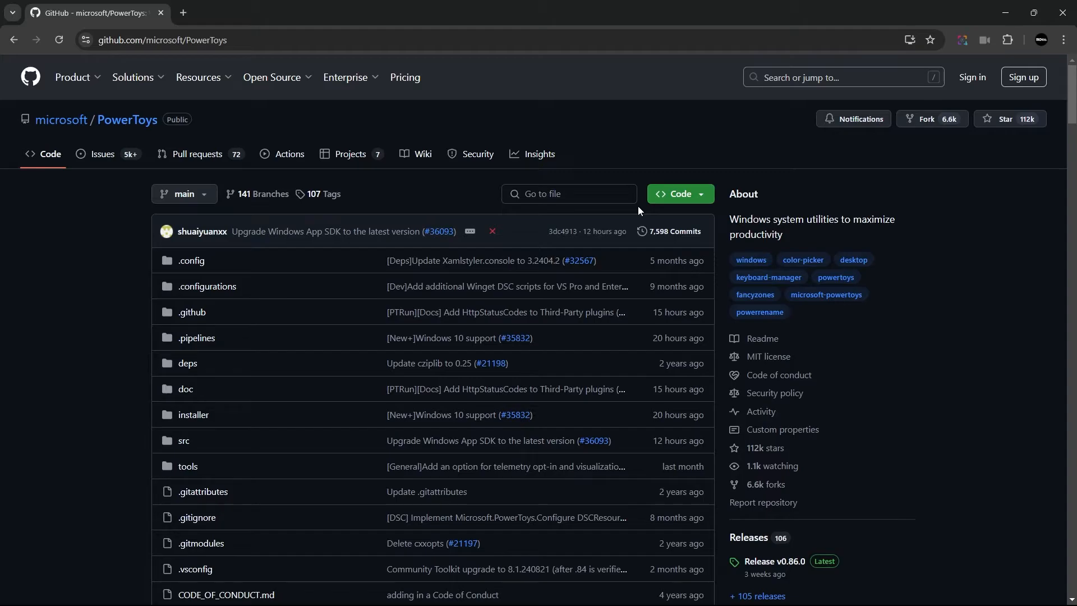
Step: Open release v0.86.0 and start downloading PowerToysUserSetup-0.86.0-x64.exe from the Installer Hashes table
{"action": "scroll", "scroll_direction": "down", "scroll_amount": 3}
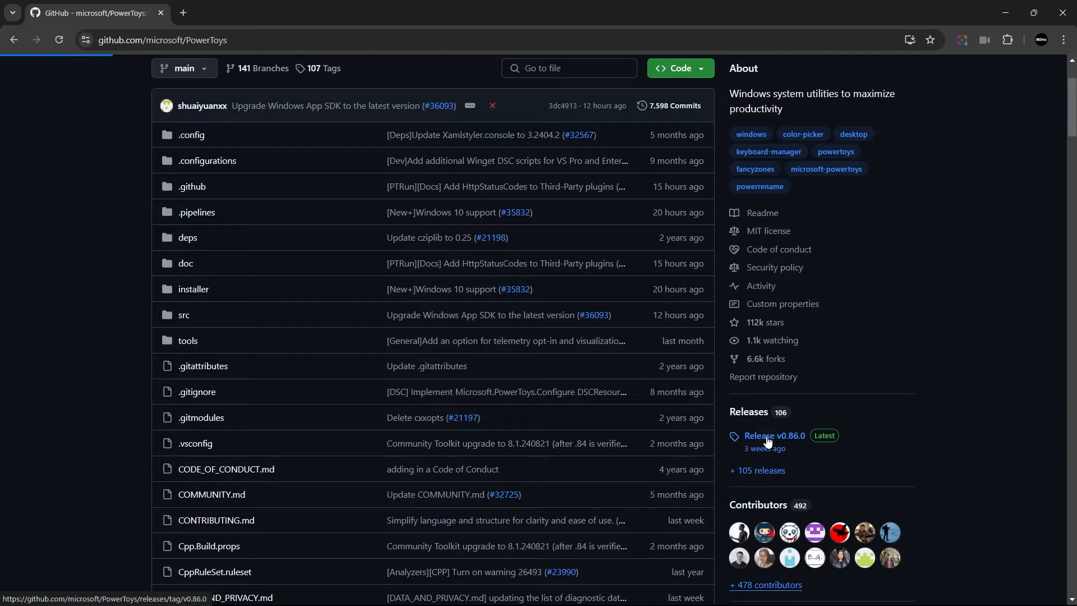
{"action": "left_click", "coordinate": [772, 435]}
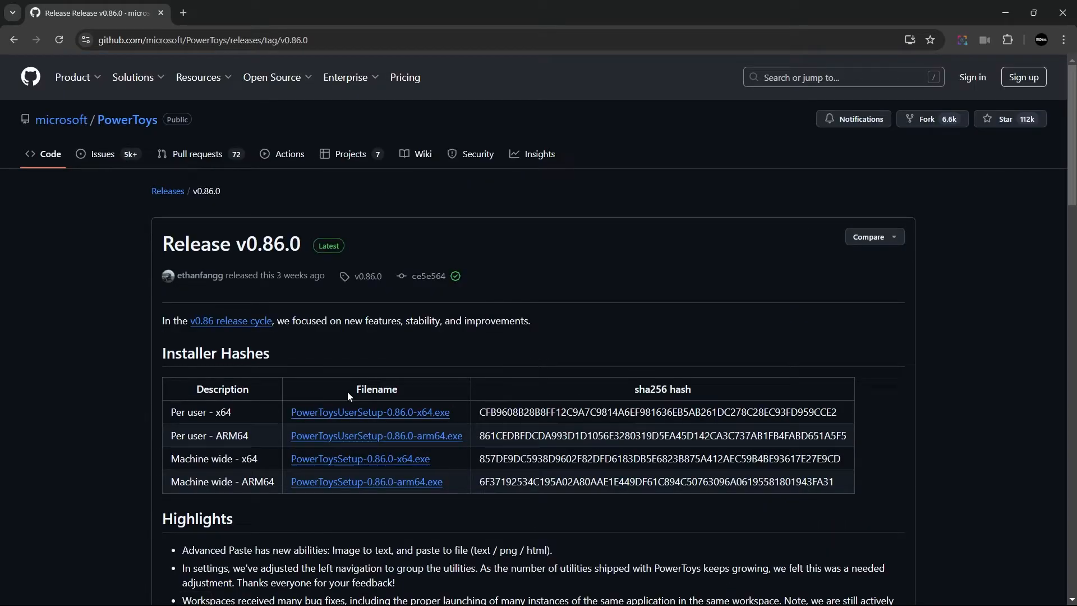
{"action": "mouse_move", "coordinate": [443, 445]}
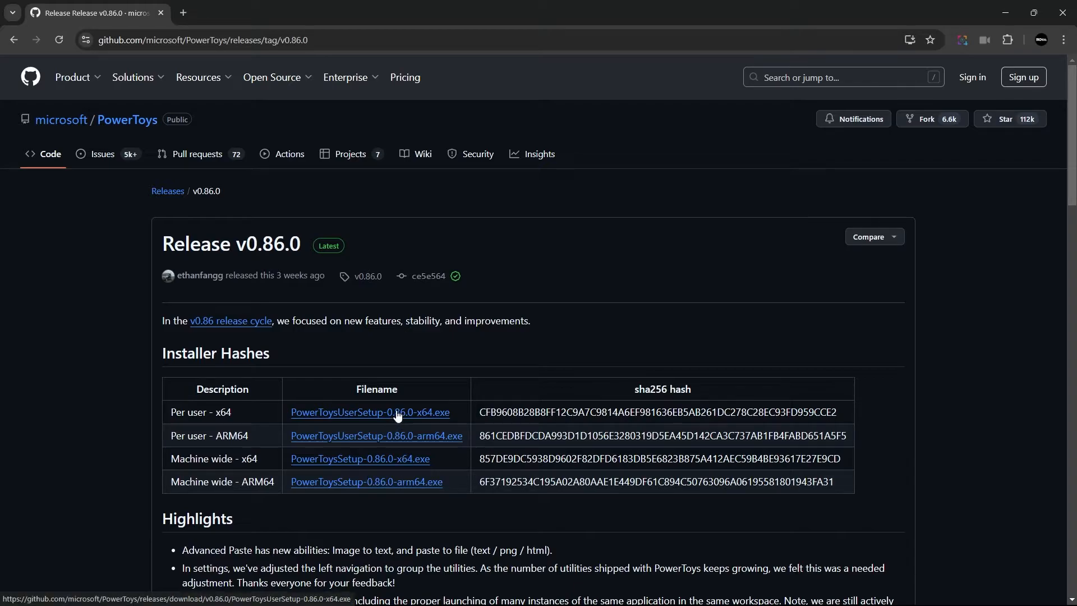
{"action": "left_click", "coordinate": [369, 412]}
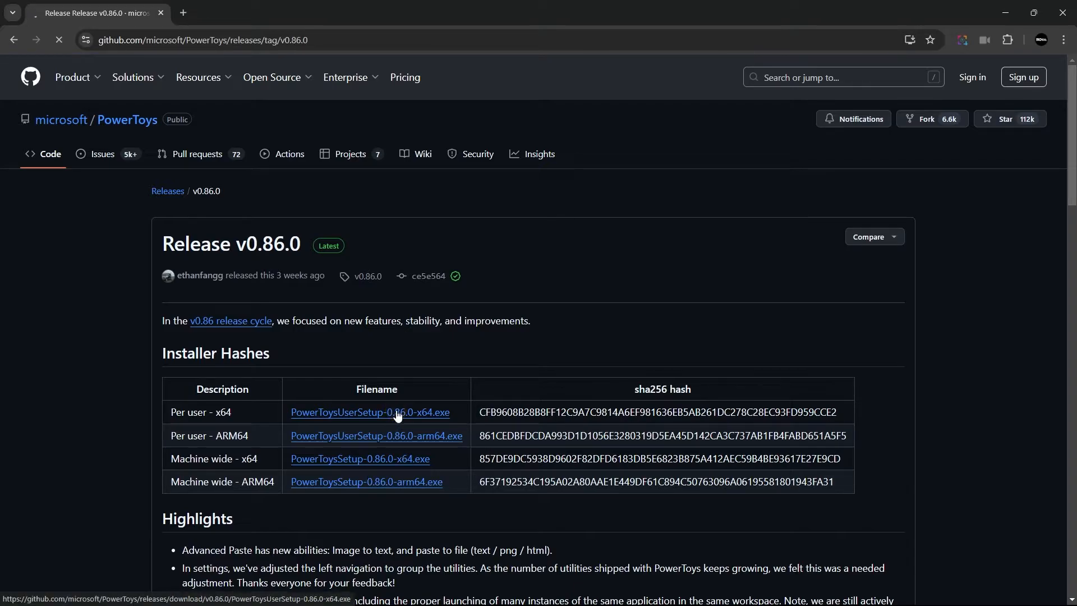
{"action": "left_click", "coordinate": [369, 412]}
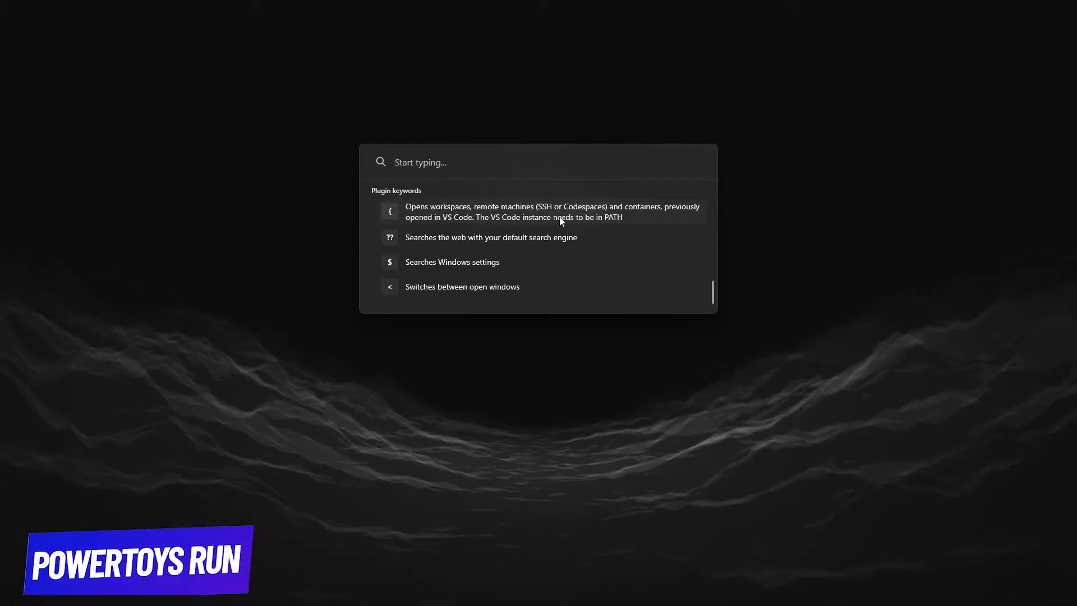
Step: Evaluate 2+2 (giving 4) and 2+2% in PowerToys Run, then dismiss the launcher
{"action": "type", "text": "?des"}
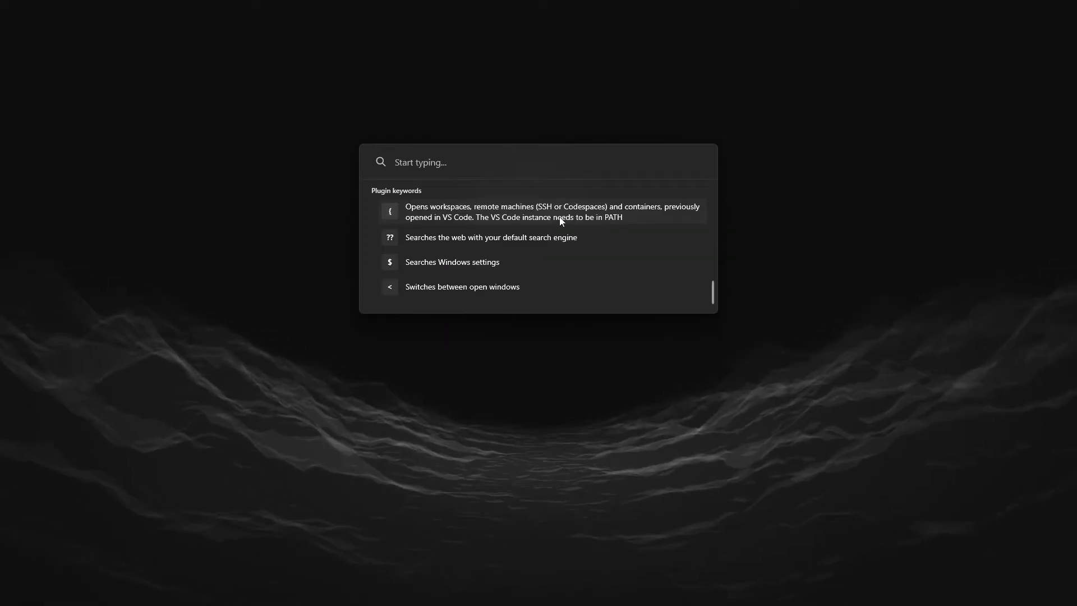
{"action": "type", "text": "2+2"}
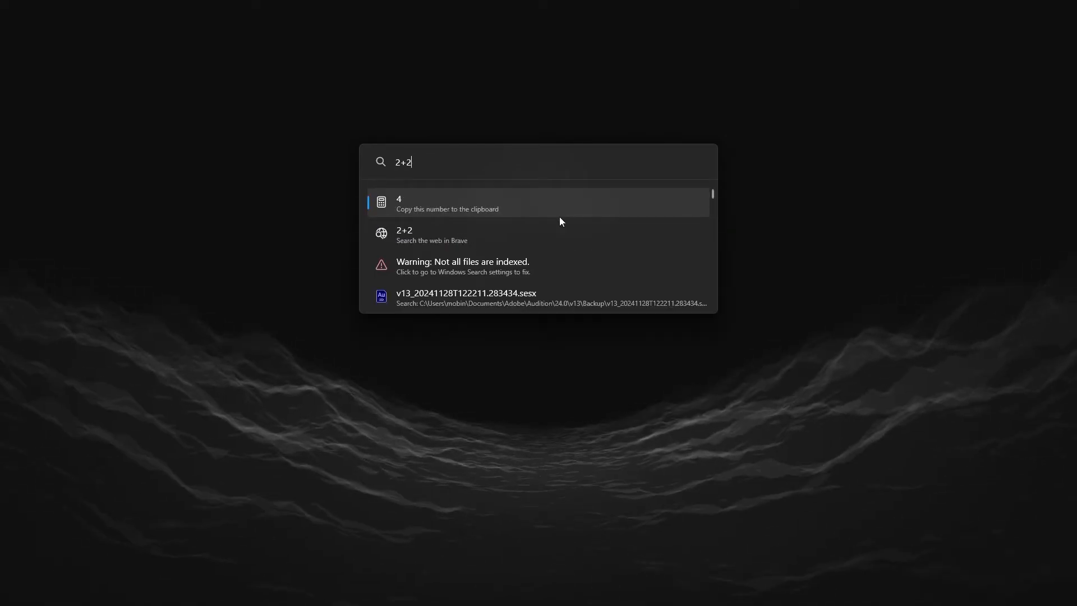
{"action": "type", "text": "%2"}
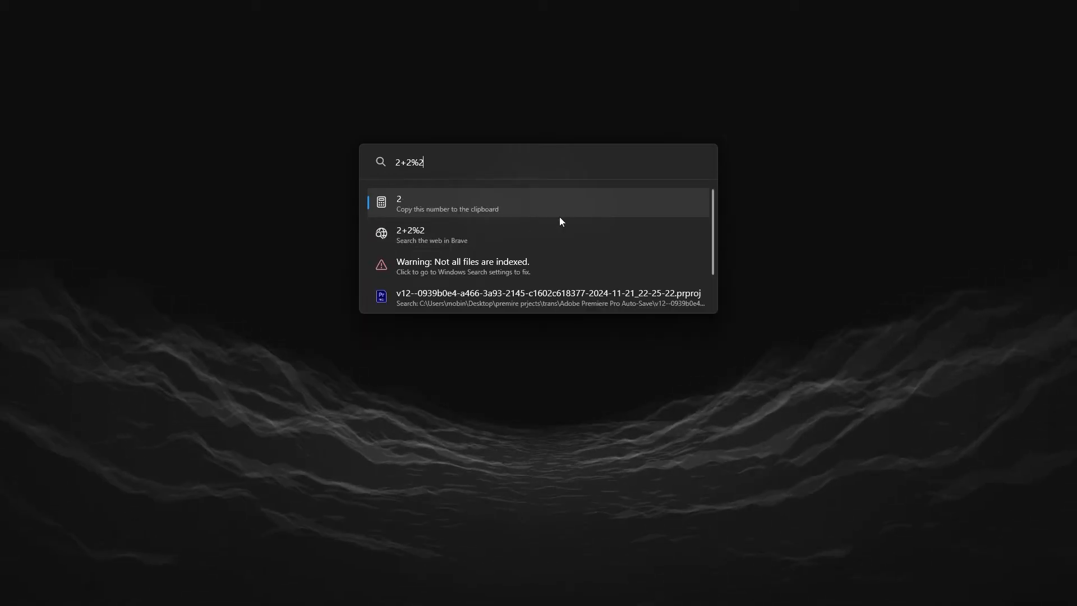
{"action": "key", "text": "Backspace"}
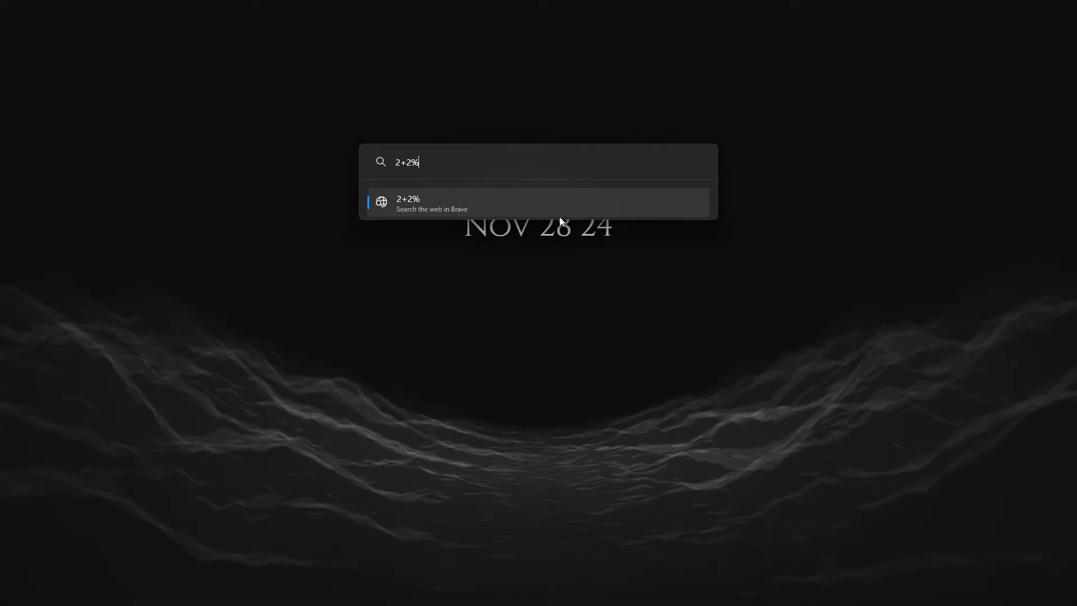
{"action": "key", "text": "Escape"}
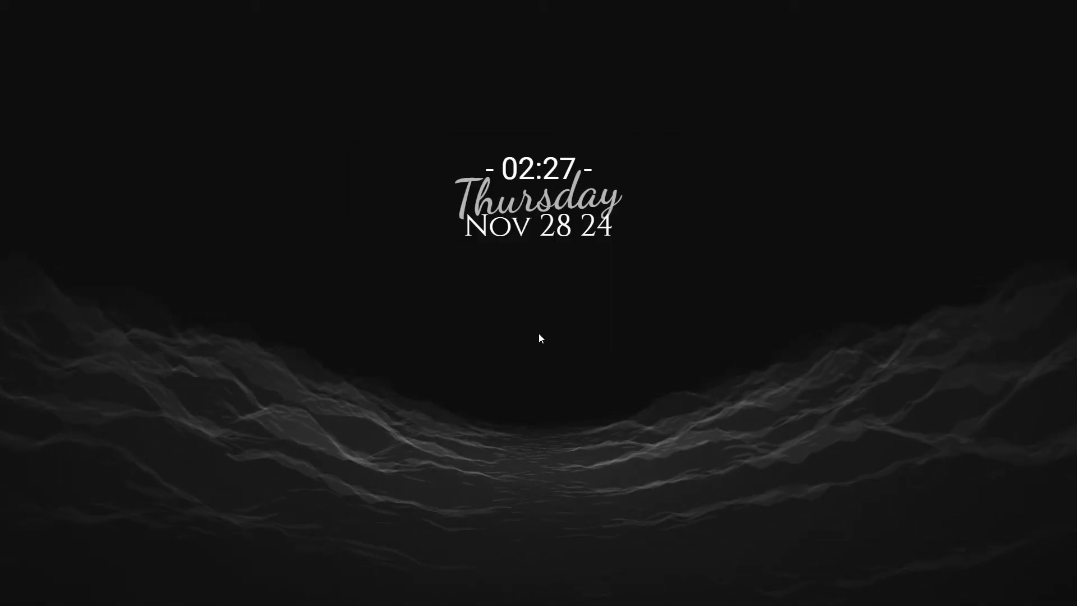
Step: Reopen PowerToys Run with Alt+Space and browse its plugin keyword list
{"action": "key", "text": "Alt+Space"}
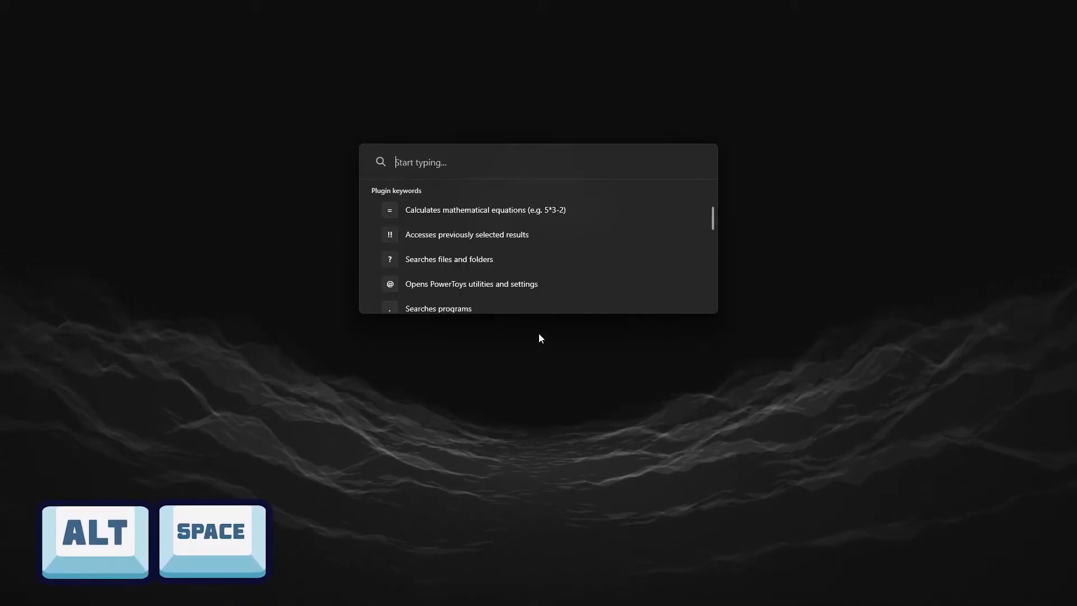
{"action": "scroll", "scroll_direction": "down", "scroll_amount": 3}
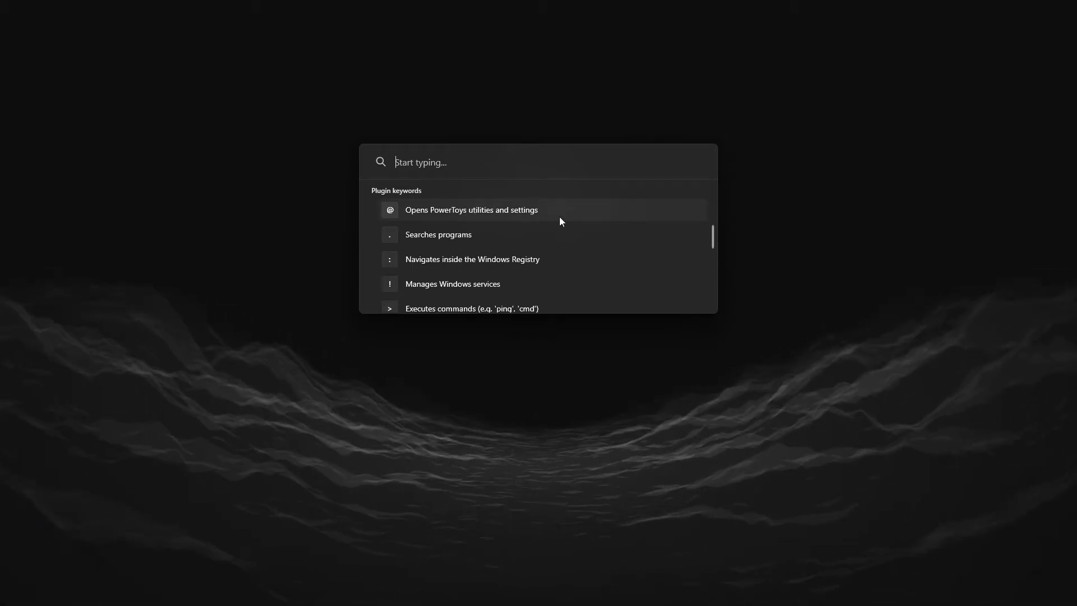
{"action": "scroll", "scroll_direction": "down", "scroll_amount": 3}
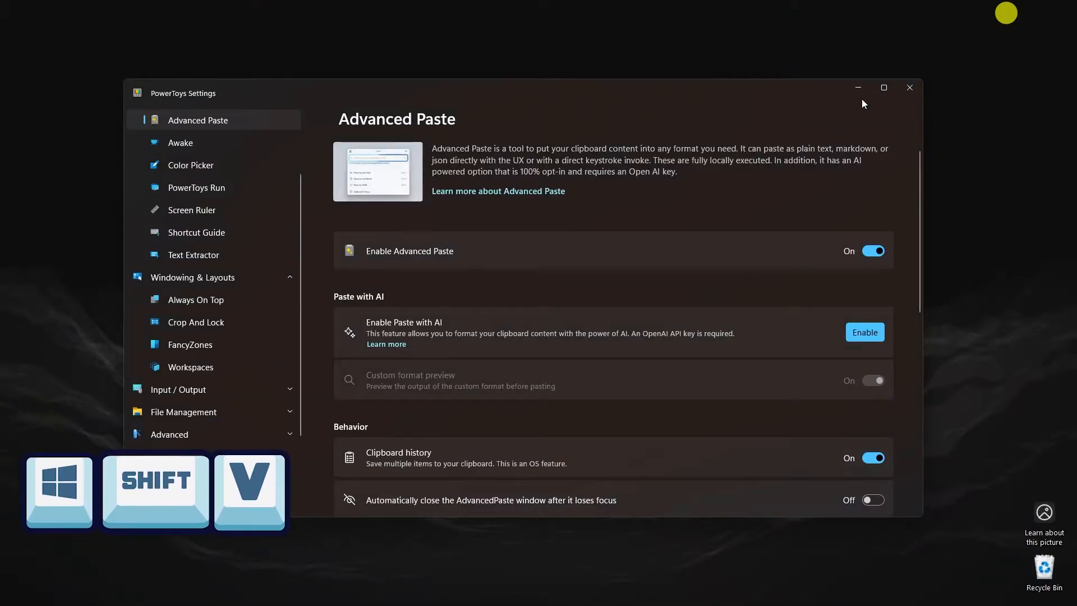
Step: Bring up the Advanced Paste format chooser with Win+Shift+V and open the pasted PowerToys file on the desktop
{"action": "key", "text": "Win+Shift+V"}
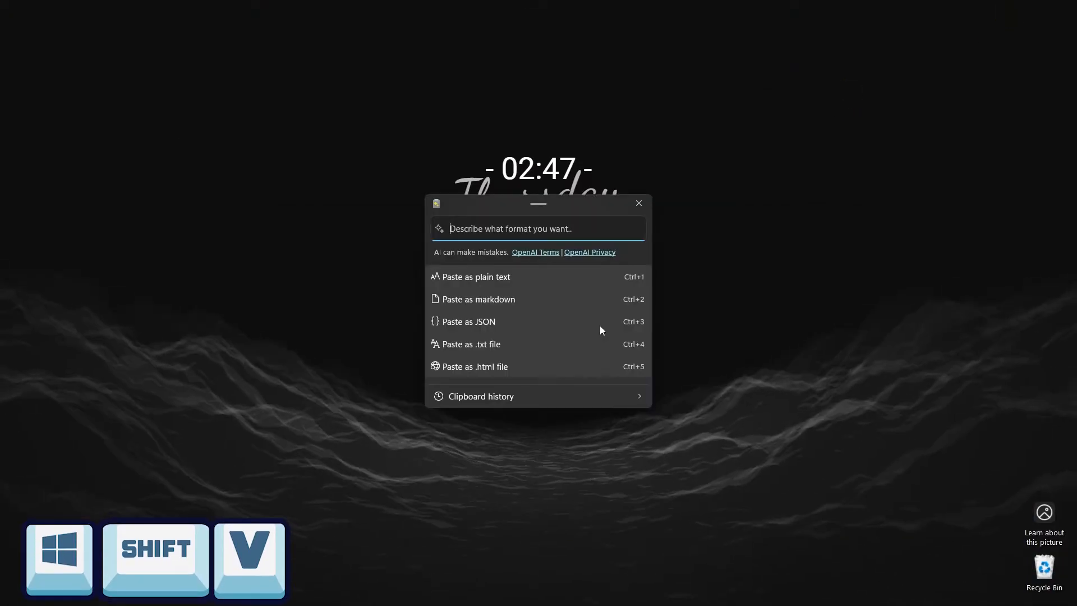
{"action": "mouse_move", "coordinate": [577, 346]}
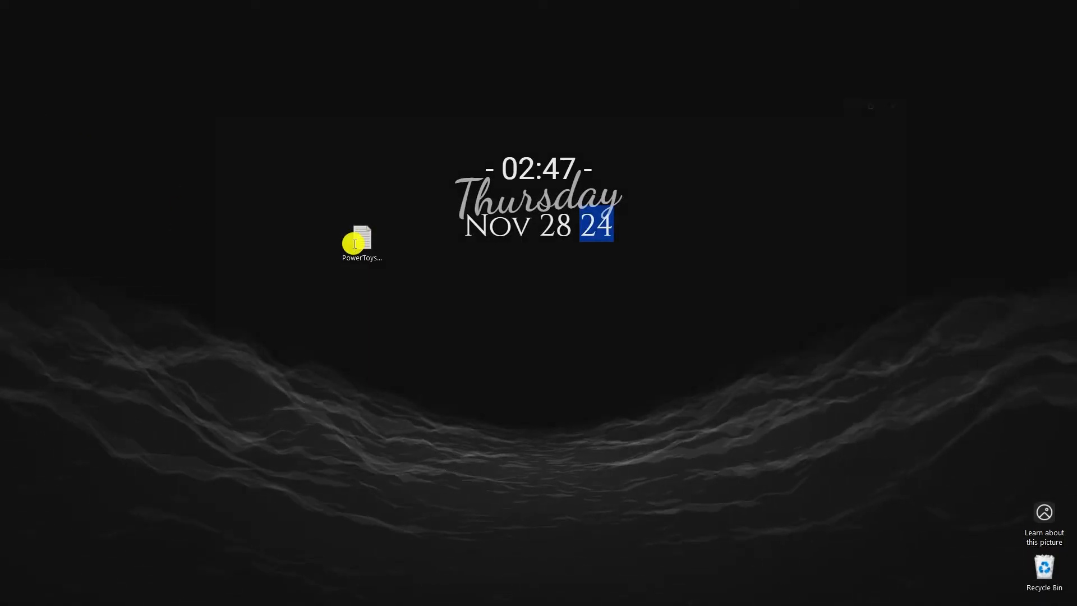
{"action": "double_click", "coordinate": [361, 239]}
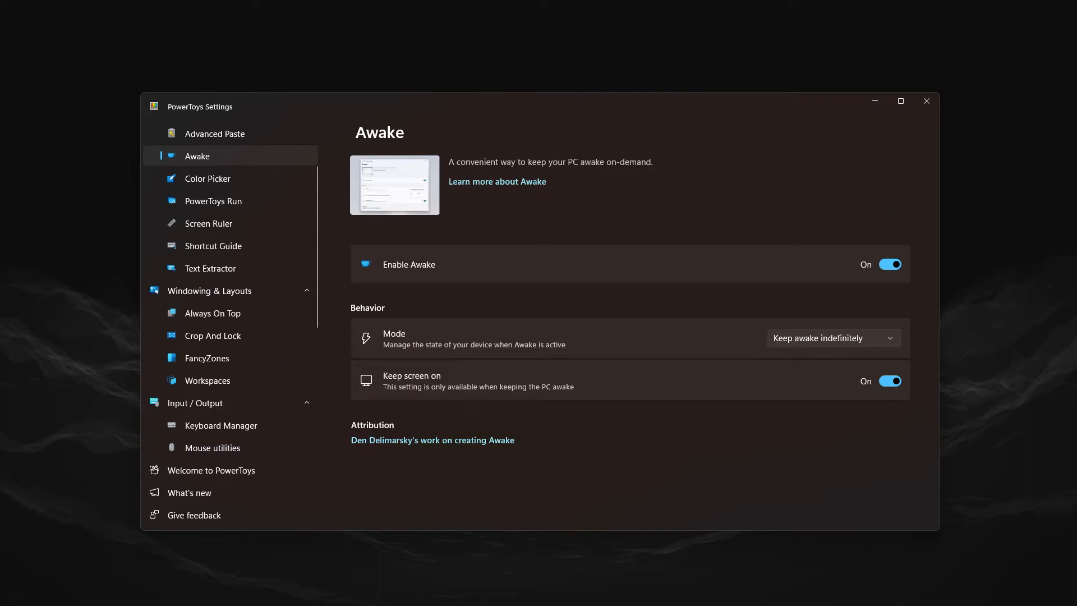
Step: Toggle Enable Awake off and on, then choose a keep-awake mode from the Mode dropdown
{"action": "left_click", "coordinate": [888, 265]}
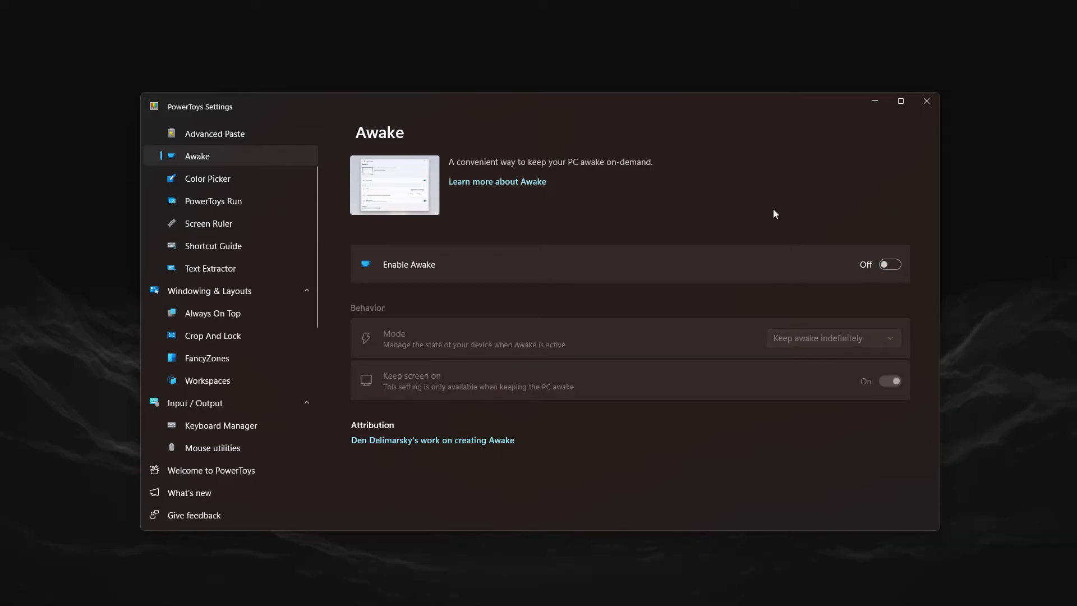
{"action": "left_click", "coordinate": [888, 265]}
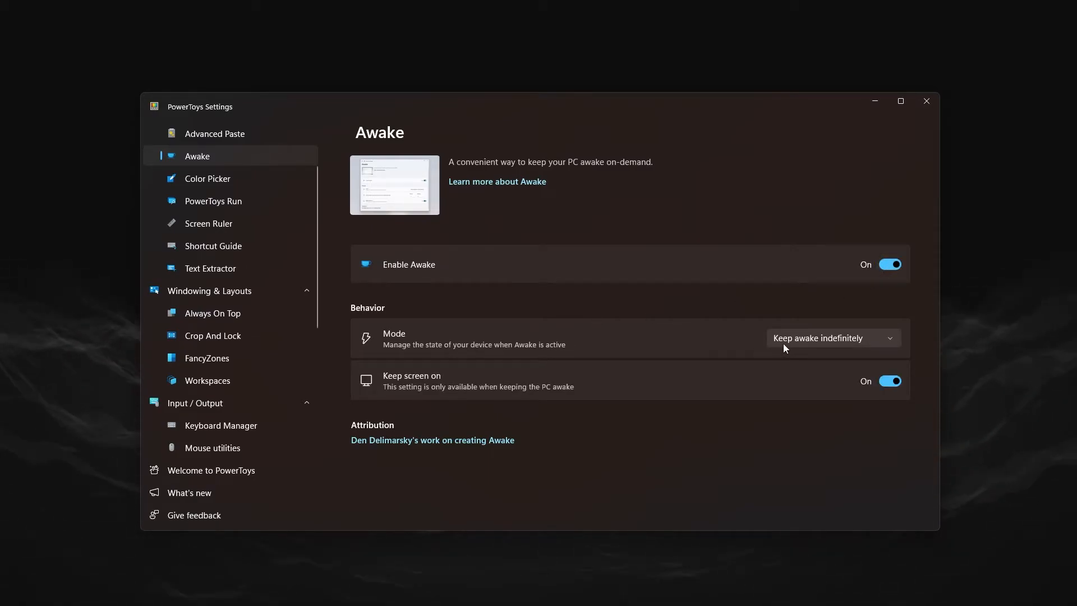
{"action": "left_click", "coordinate": [831, 337]}
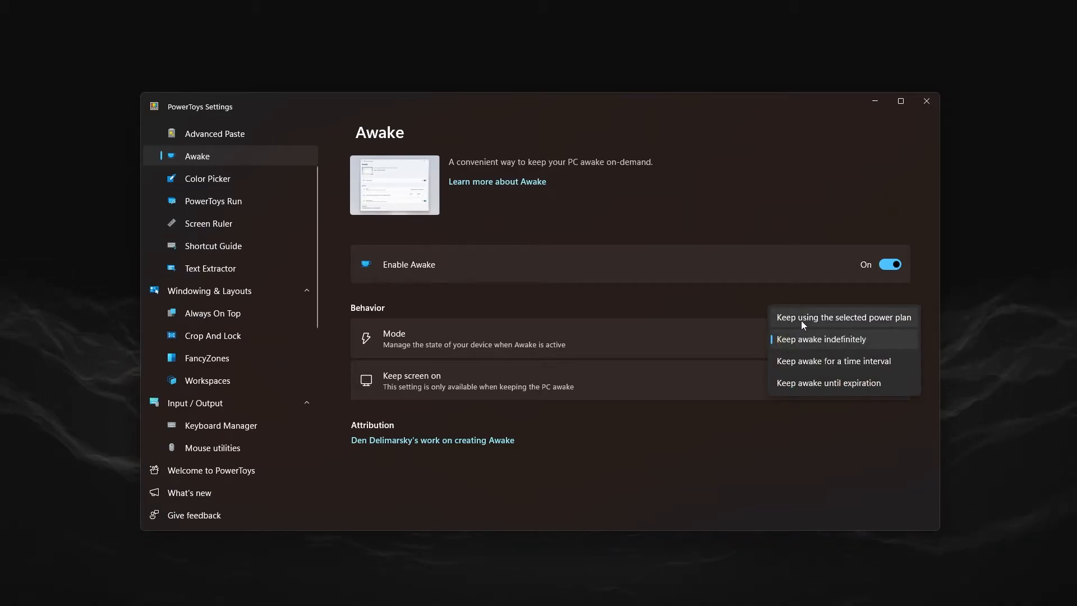
{"action": "mouse_move", "coordinate": [805, 363]}
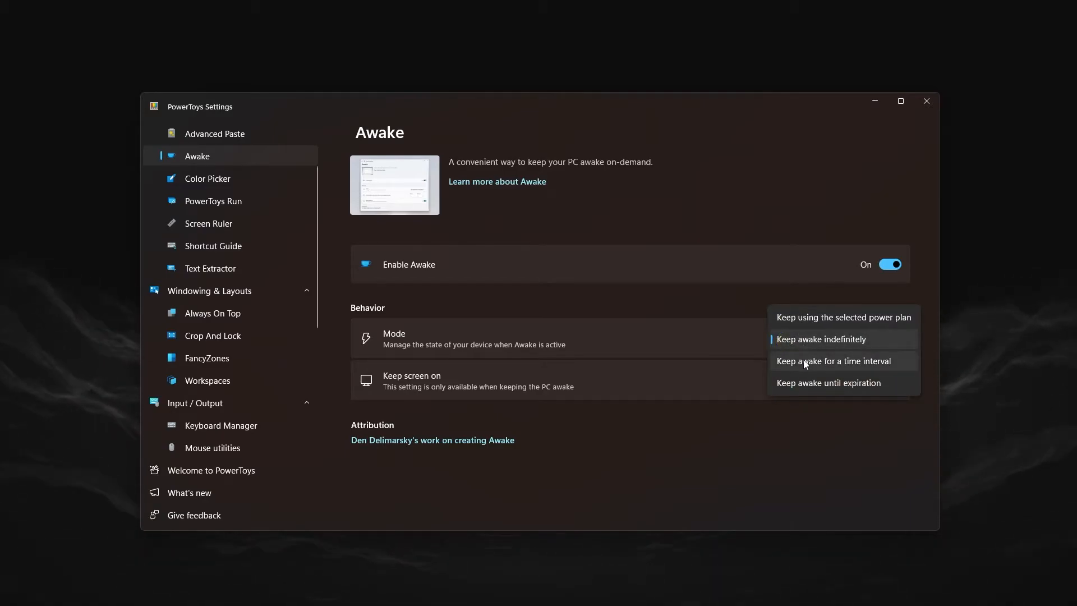
{"action": "mouse_move", "coordinate": [828, 383]}
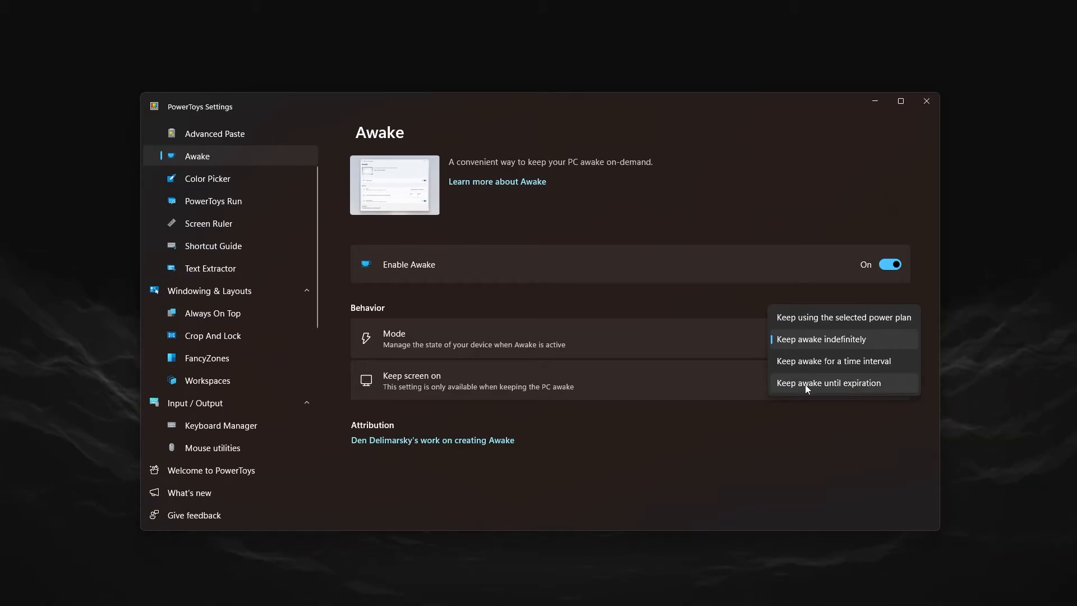
{"action": "left_click", "coordinate": [820, 339]}
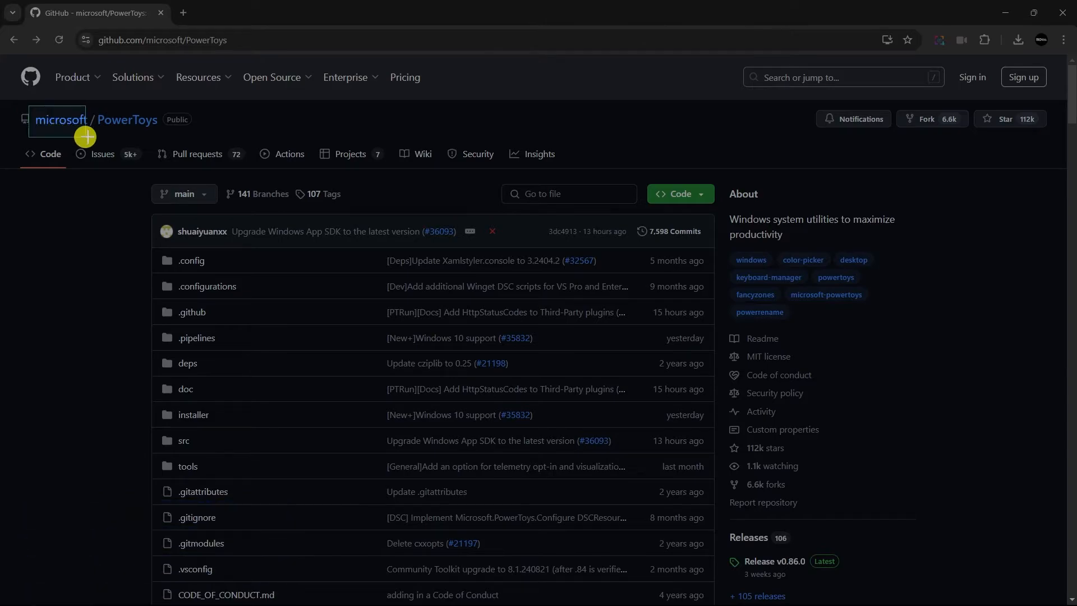
{"action": "mouse_move", "coordinate": [208, 132]}
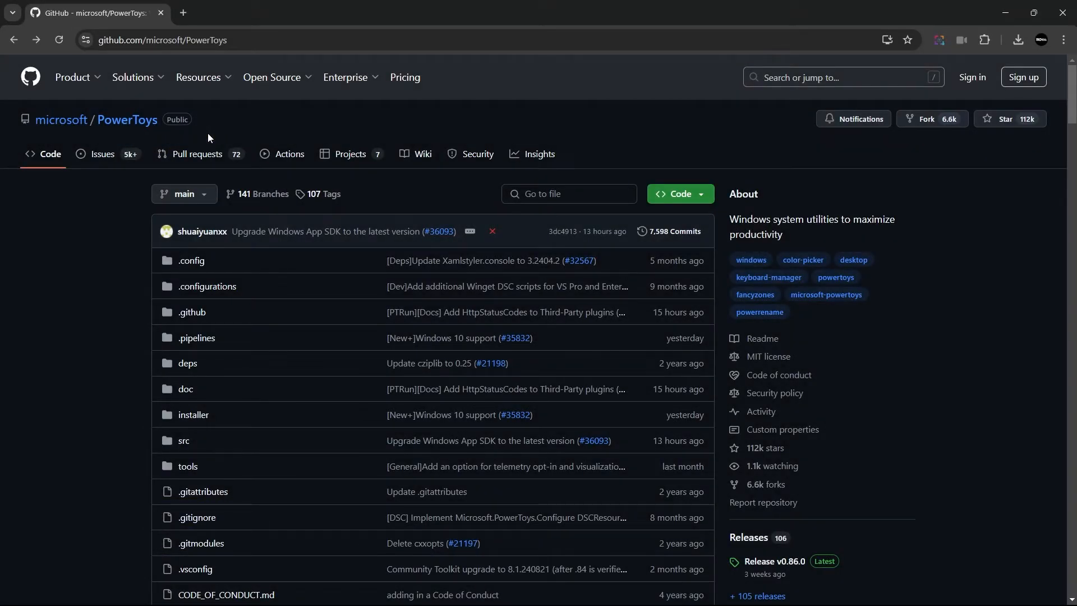
{"action": "left_click", "coordinate": [161, 40]}
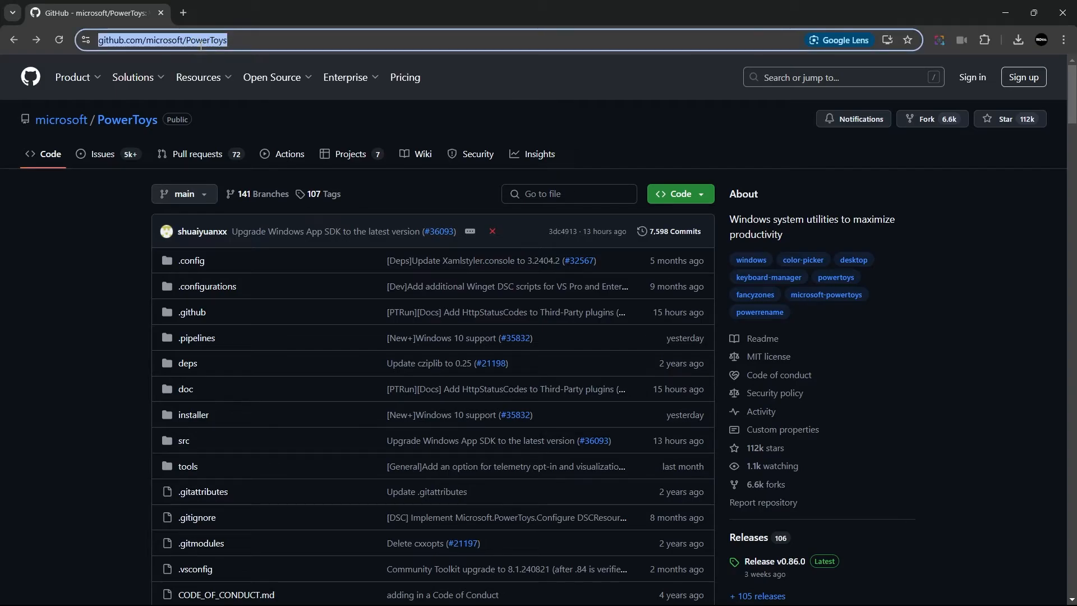
{"action": "type", "text": "microsoft/ Power Toys Public"}
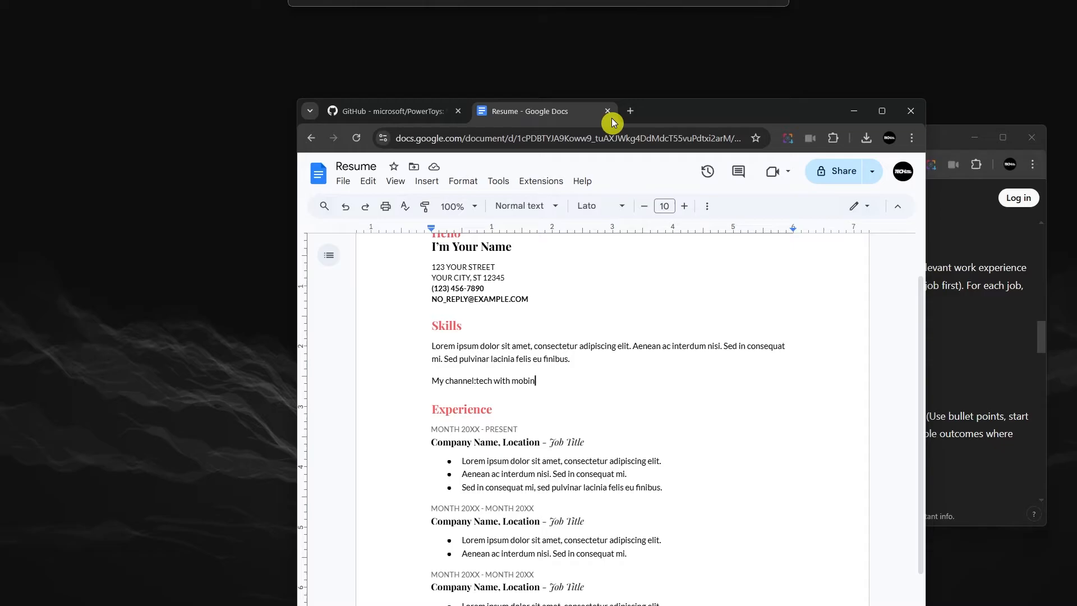
Step: Pin the ChatGPT window on top, then add a new line reading 'Write text' below the channel line in the resume
{"action": "left_click_drag", "start_coordinate": [611, 121], "coordinate": [553, 65]}
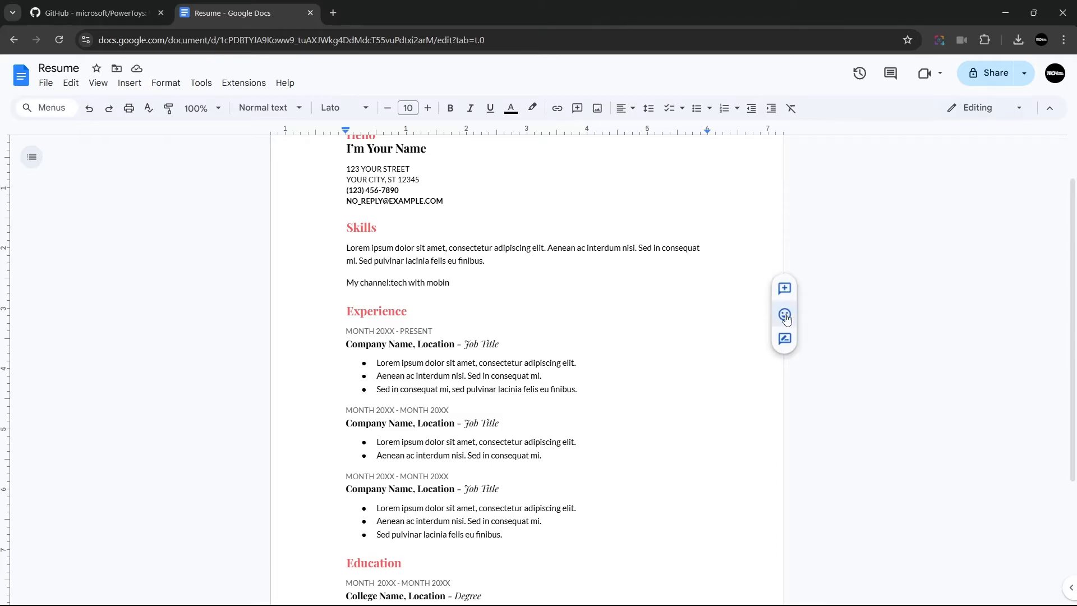
{"action": "key", "text": "alt+tab"}
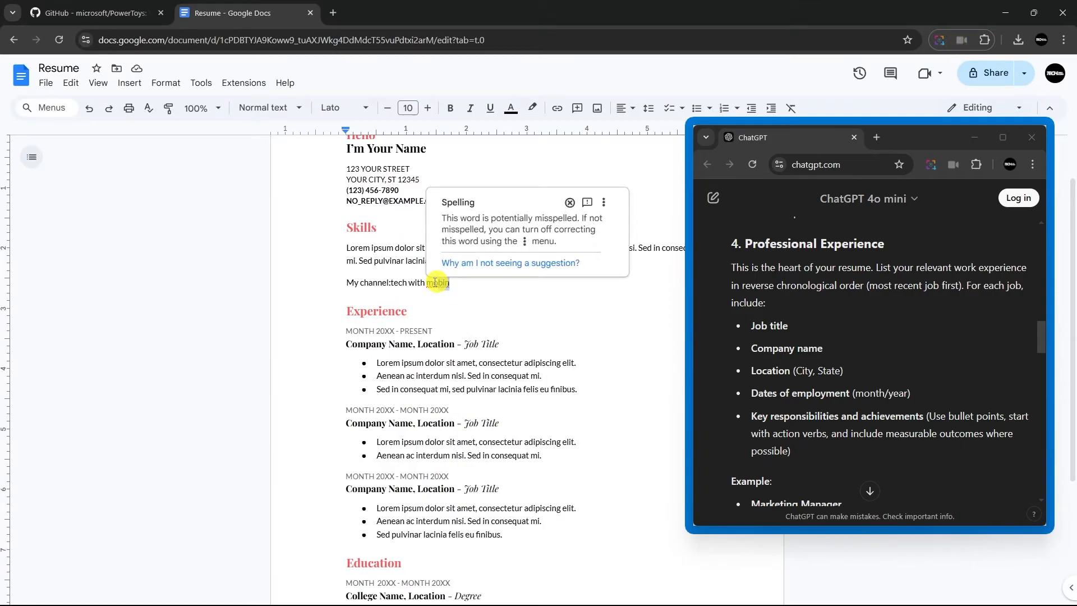
{"action": "key", "text": "enter"}
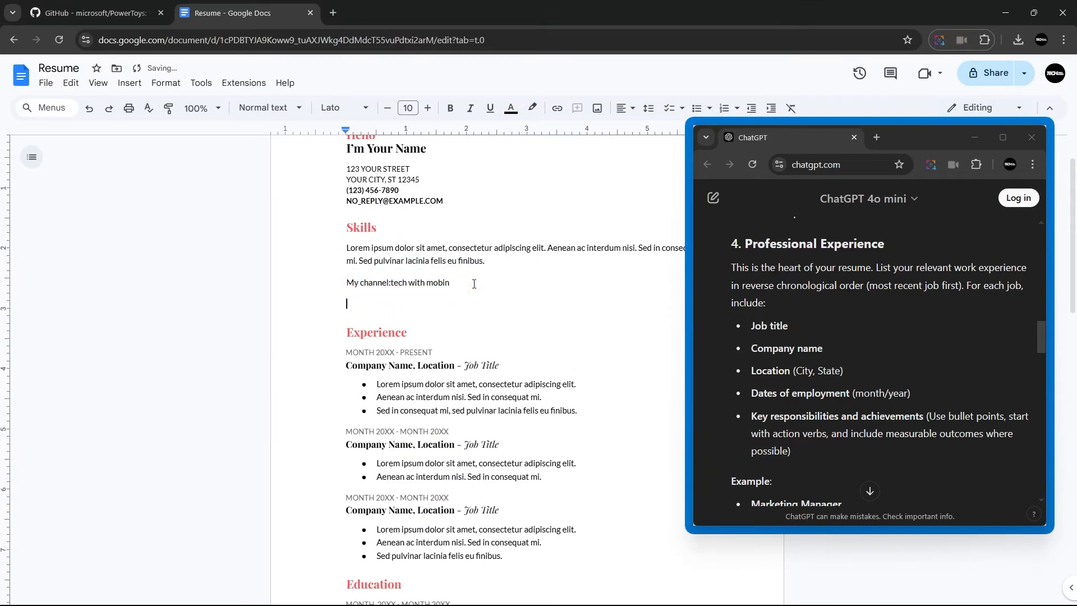
{"action": "type", "text": "Write text"}
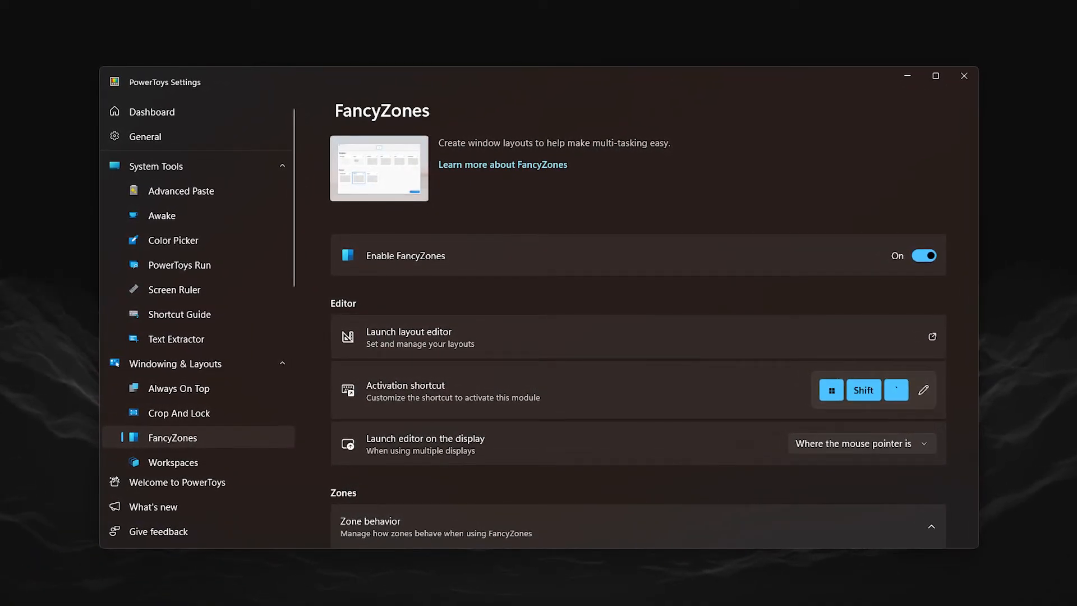
Step: Launch the FancyZones layout editor, pick the custom layout and snap the research document into a zone
{"action": "left_click", "coordinate": [152, 111]}
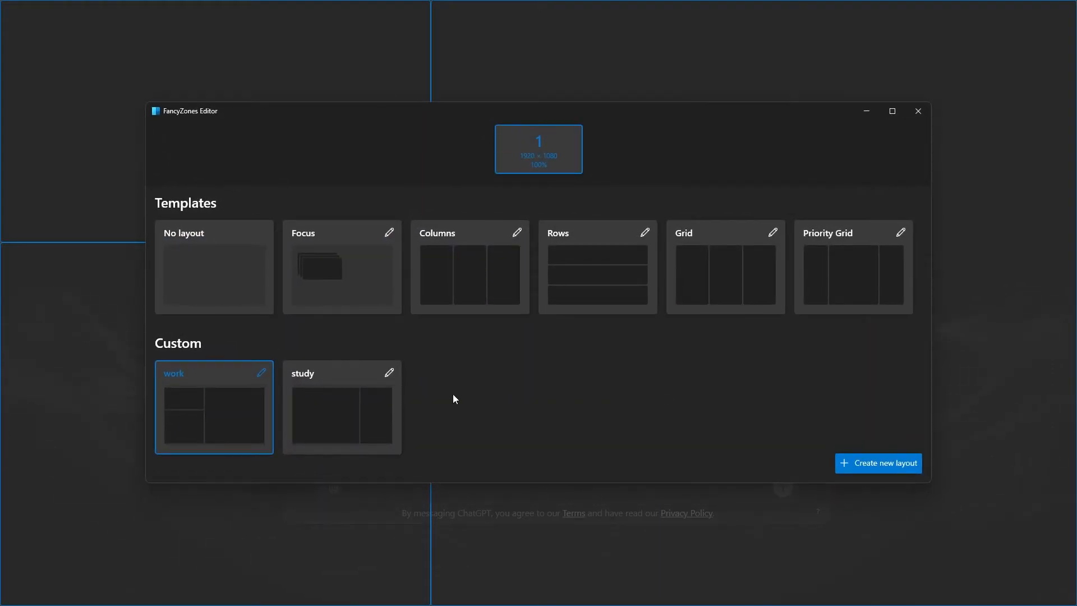
{"action": "key", "text": "Win+Shift+`"}
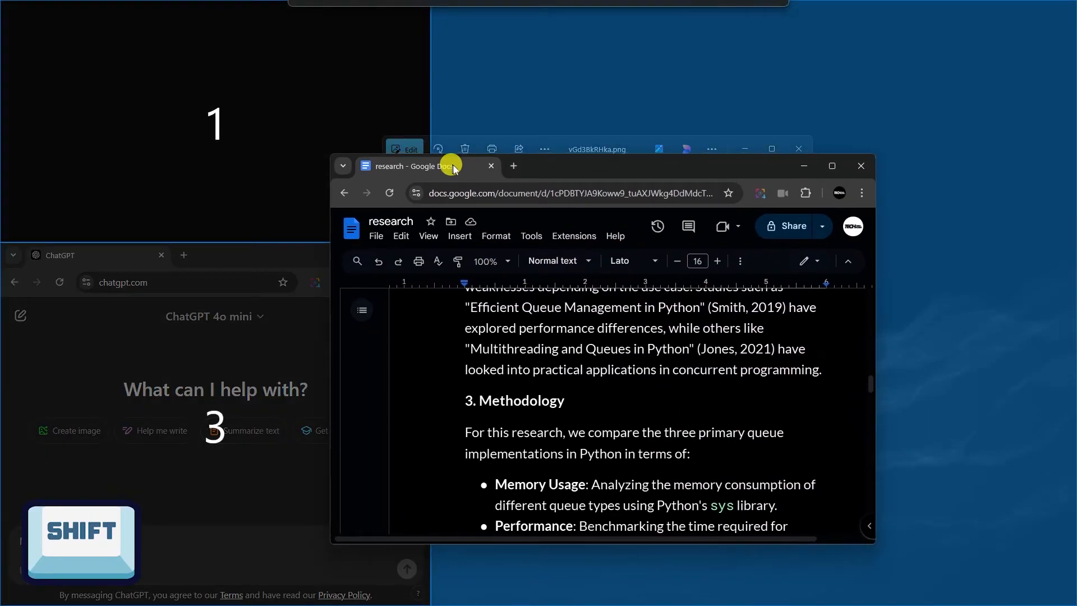
{"action": "left_click", "coordinate": [831, 166]}
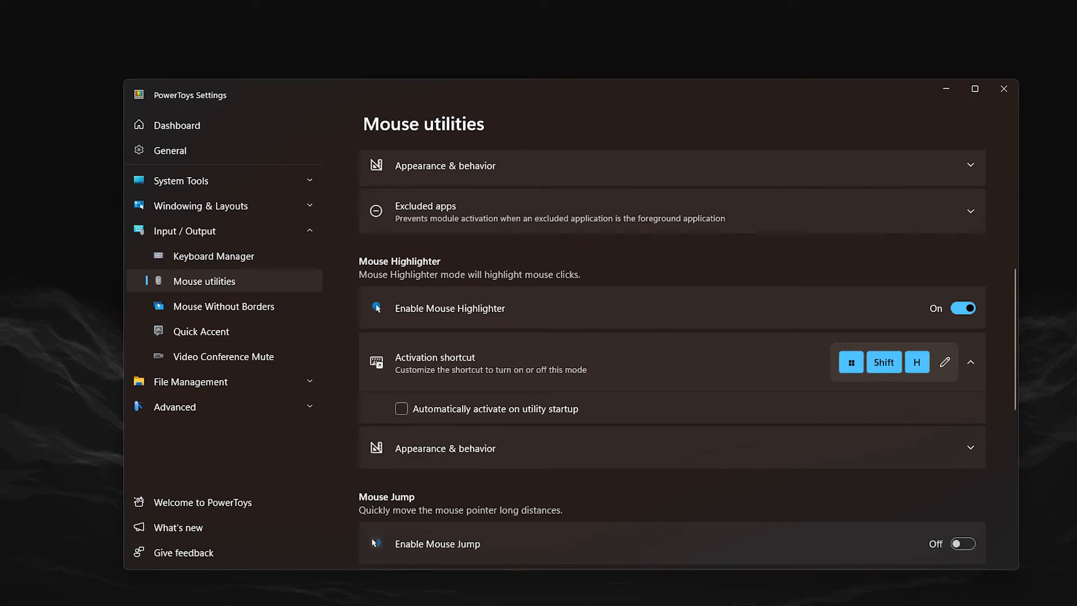
Step: Toggle Mouse Highlighter off and on, try the click highlight and expand its Appearance & behavior settings
{"action": "left_click", "coordinate": [962, 307]}
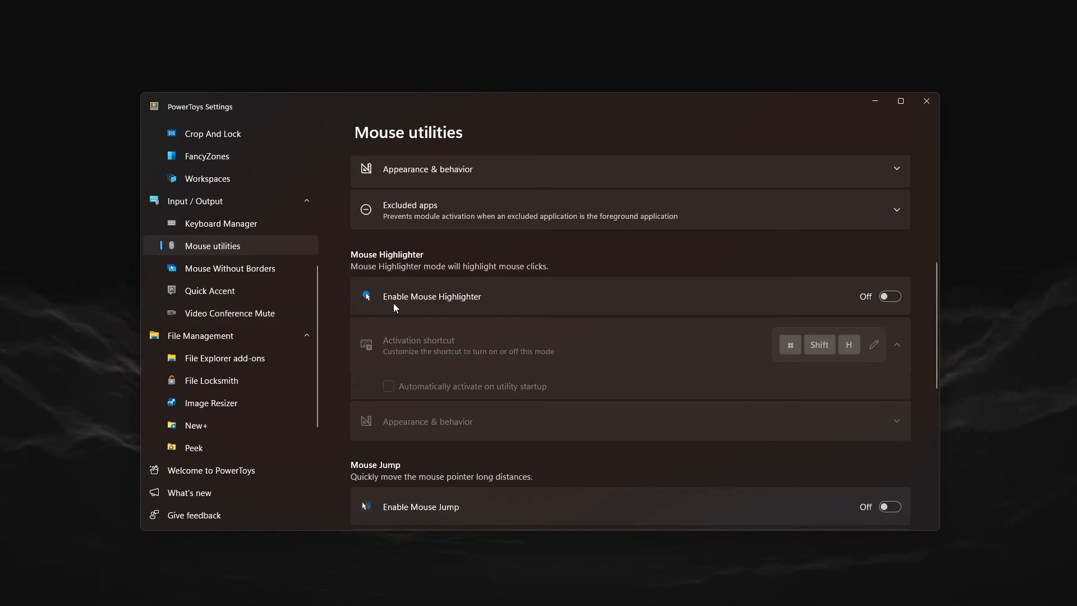
{"action": "left_click", "coordinate": [888, 296]}
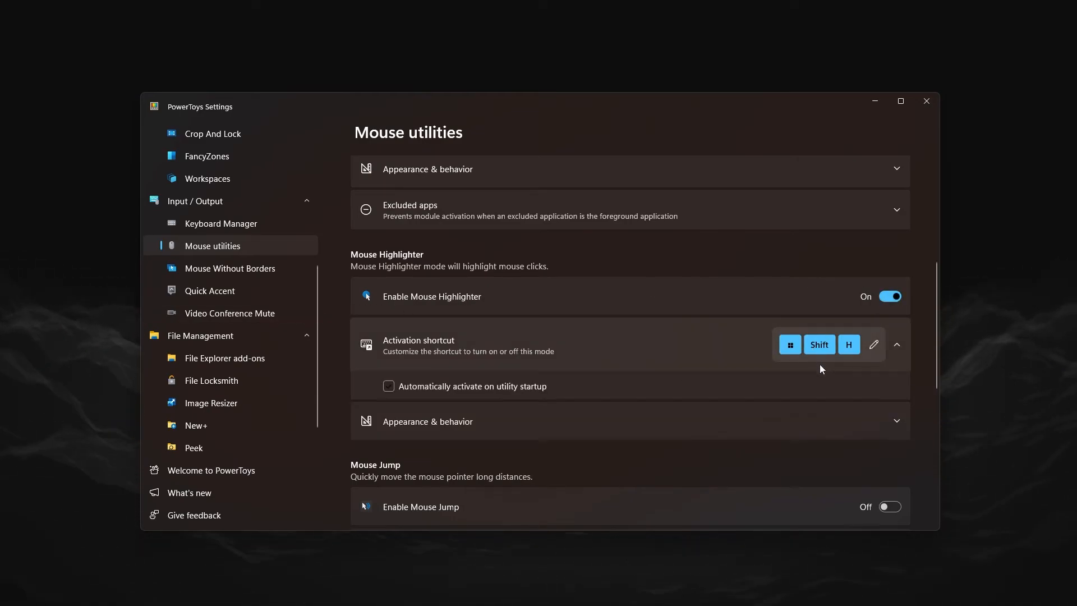
{"action": "mouse_move", "coordinate": [760, 405]}
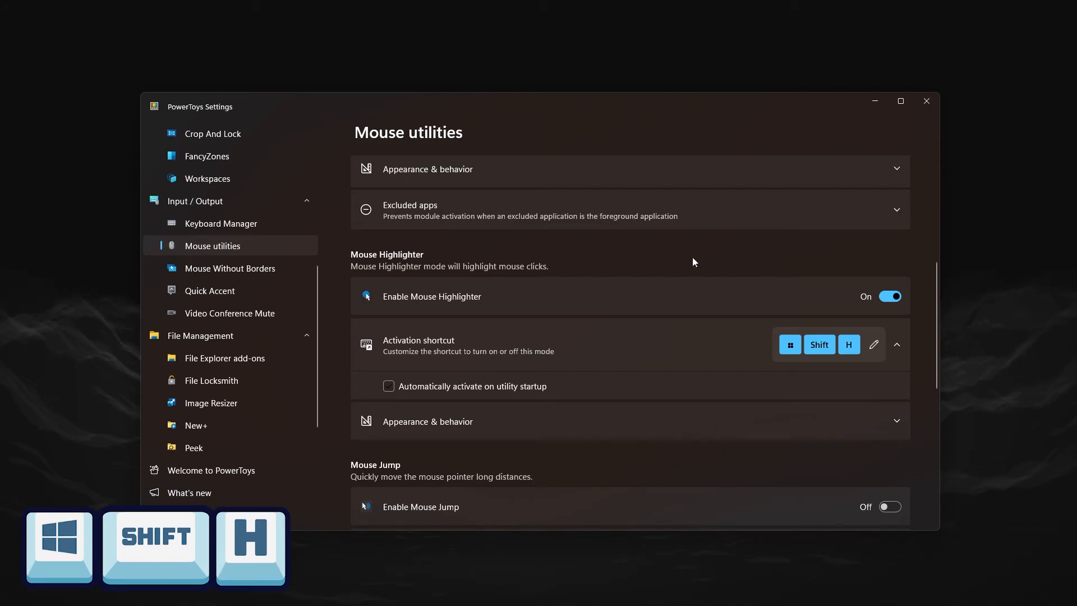
{"action": "left_click", "coordinate": [573, 256]}
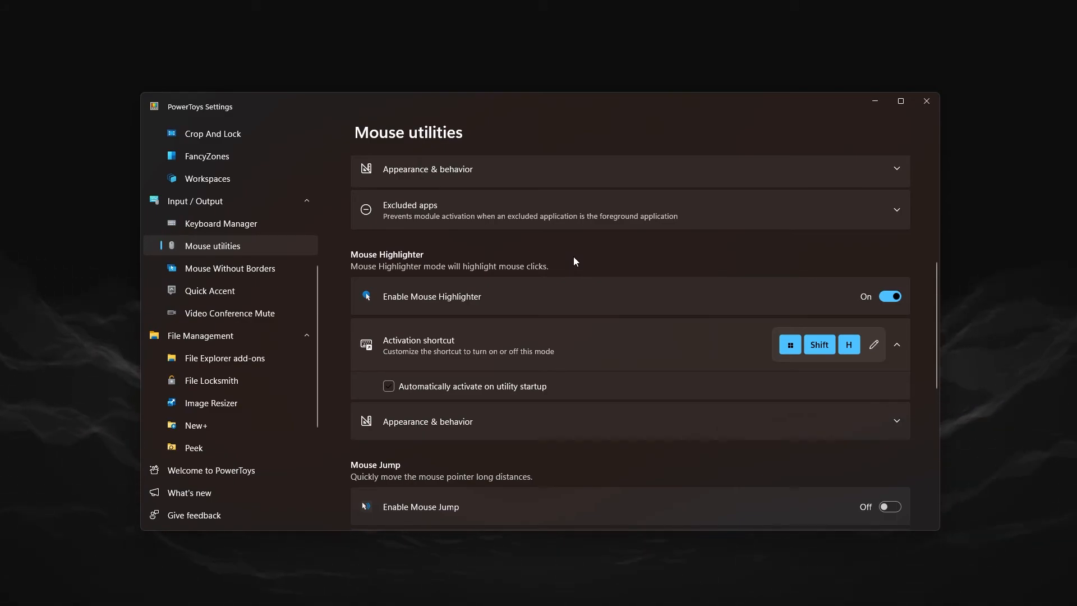
{"action": "left_click", "coordinate": [629, 421]}
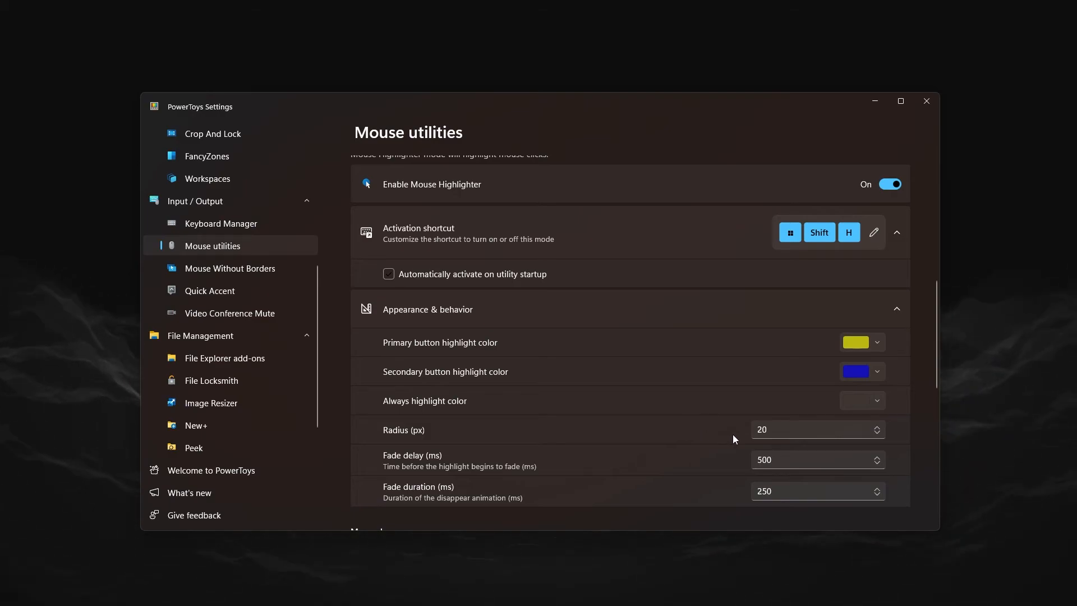
{"action": "left_click", "coordinate": [212, 403]}
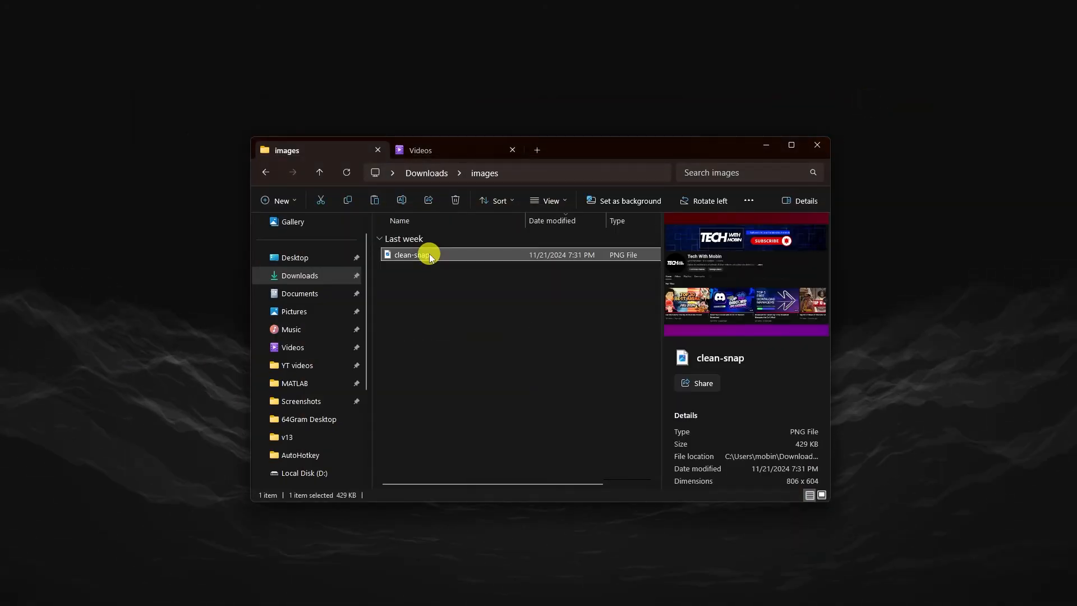
Step: Launch Resize with Image Resizer on clean-snap via Show more options and open its size preset list
{"action": "right_click", "coordinate": [412, 255]}
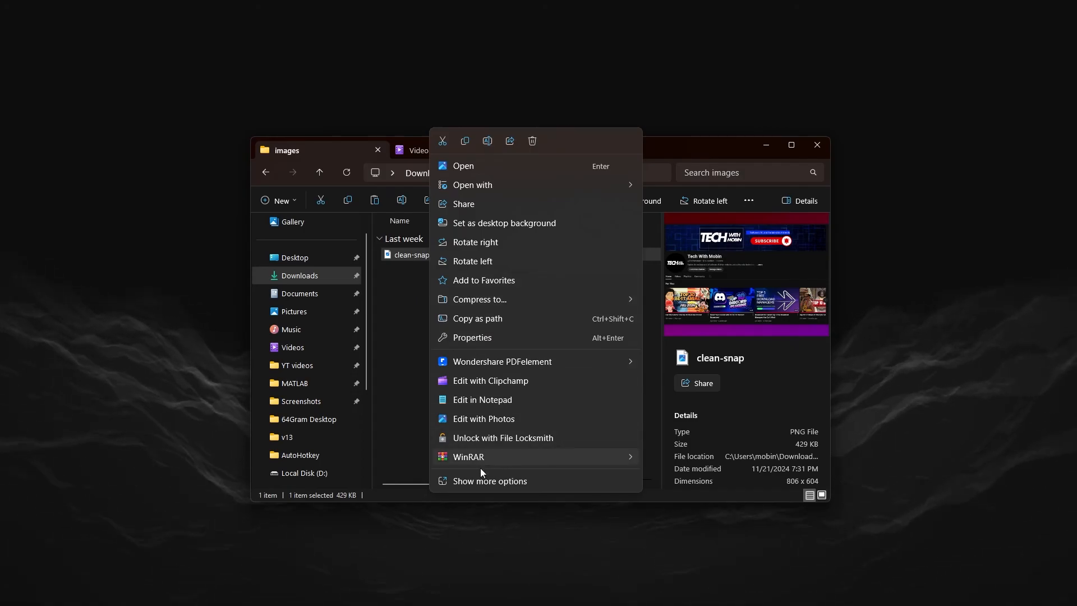
{"action": "left_click", "coordinate": [490, 481]}
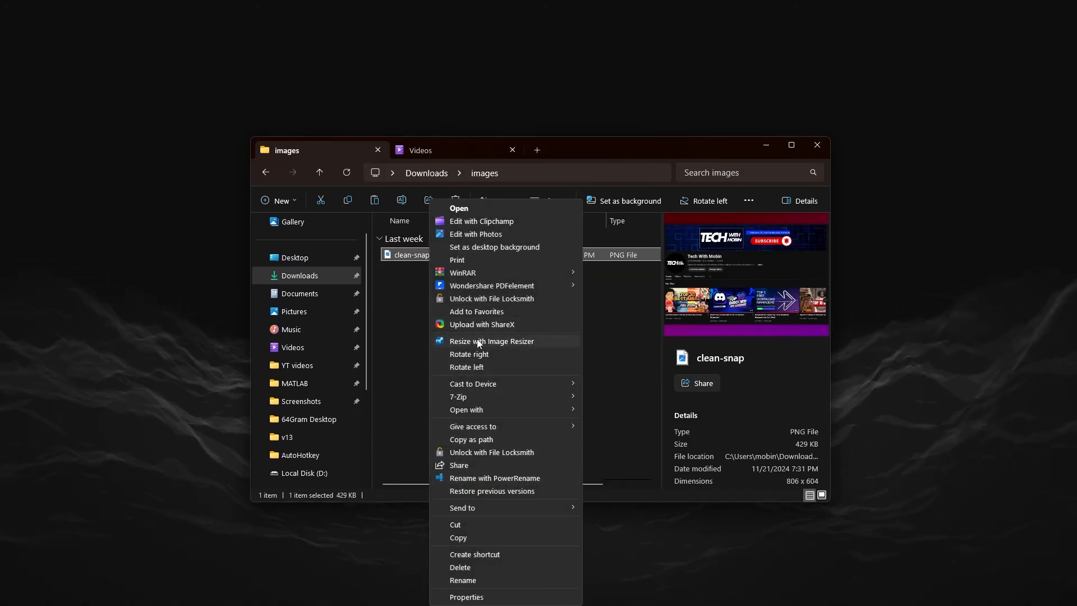
{"action": "mouse_move", "coordinate": [490, 349]}
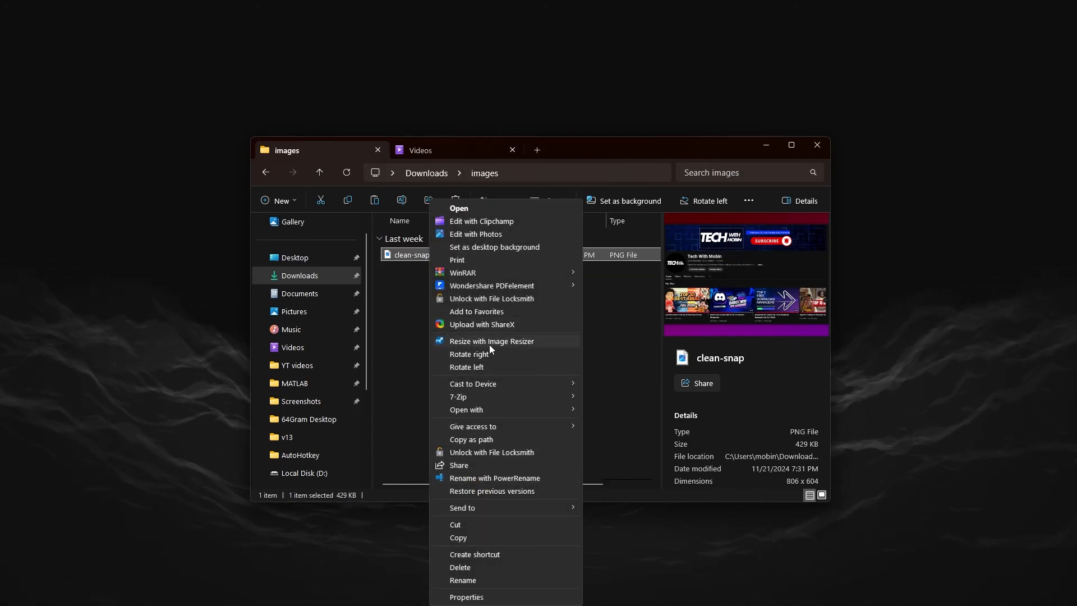
{"action": "left_click", "coordinate": [491, 341]}
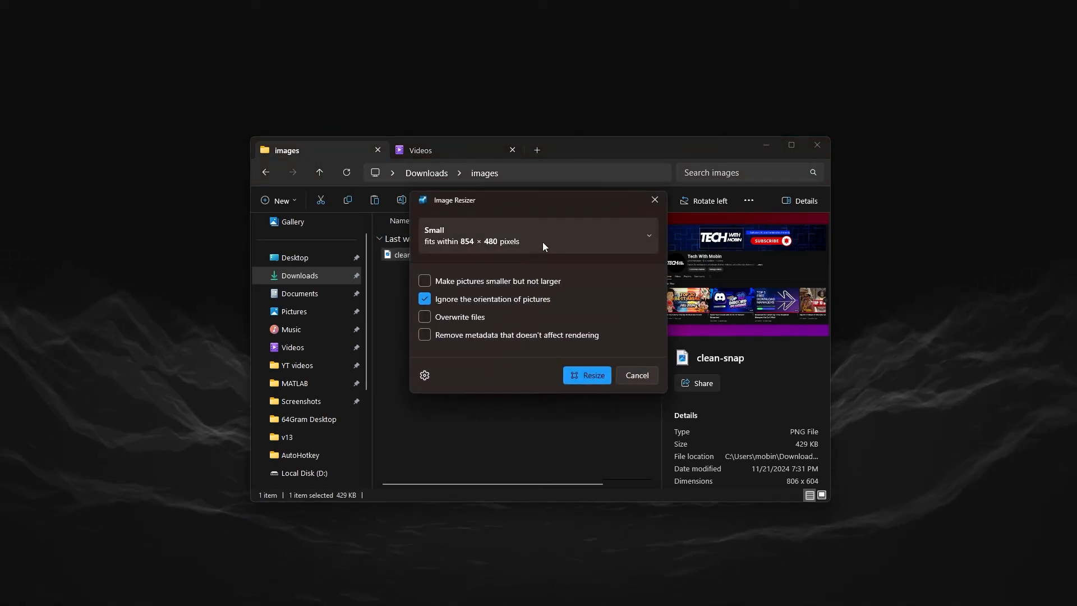
{"action": "left_click", "coordinate": [537, 236]}
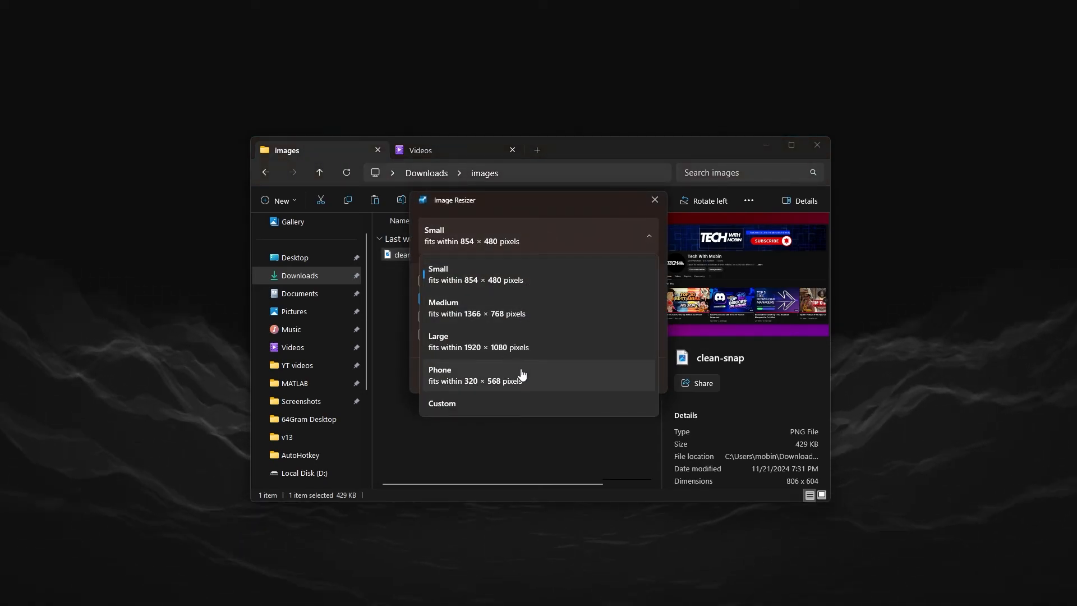